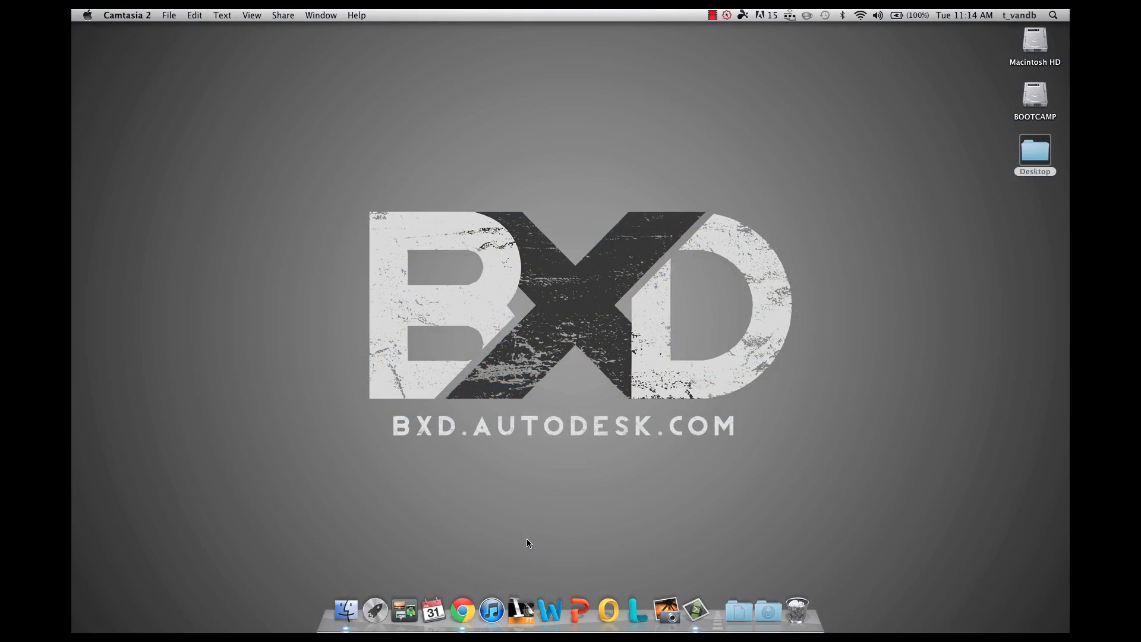
mouse_move(521, 610)
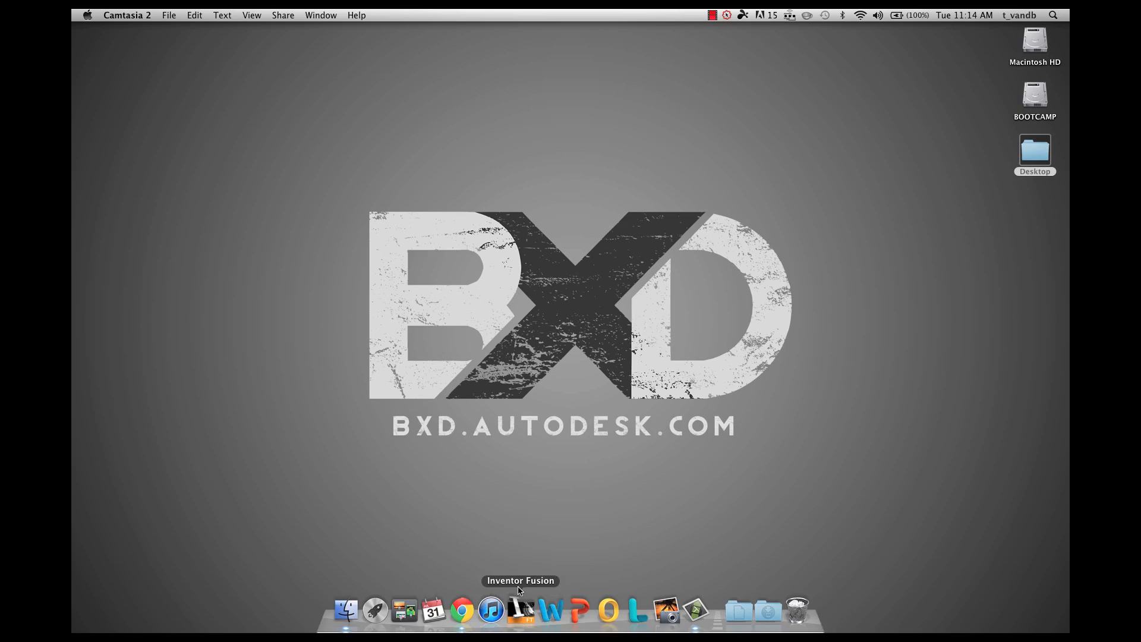
Launch Inventor Fusion from the Dock and dismiss the Autodesk 360 sign-in to reach the Welcome window
left_click(520, 610)
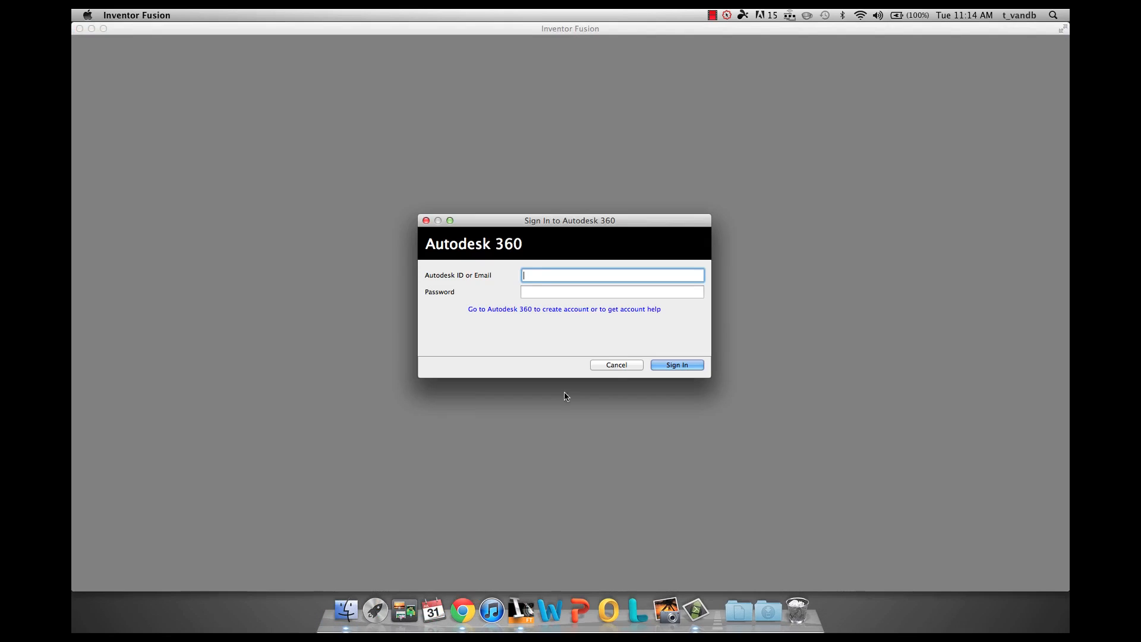
left_click(616, 365)
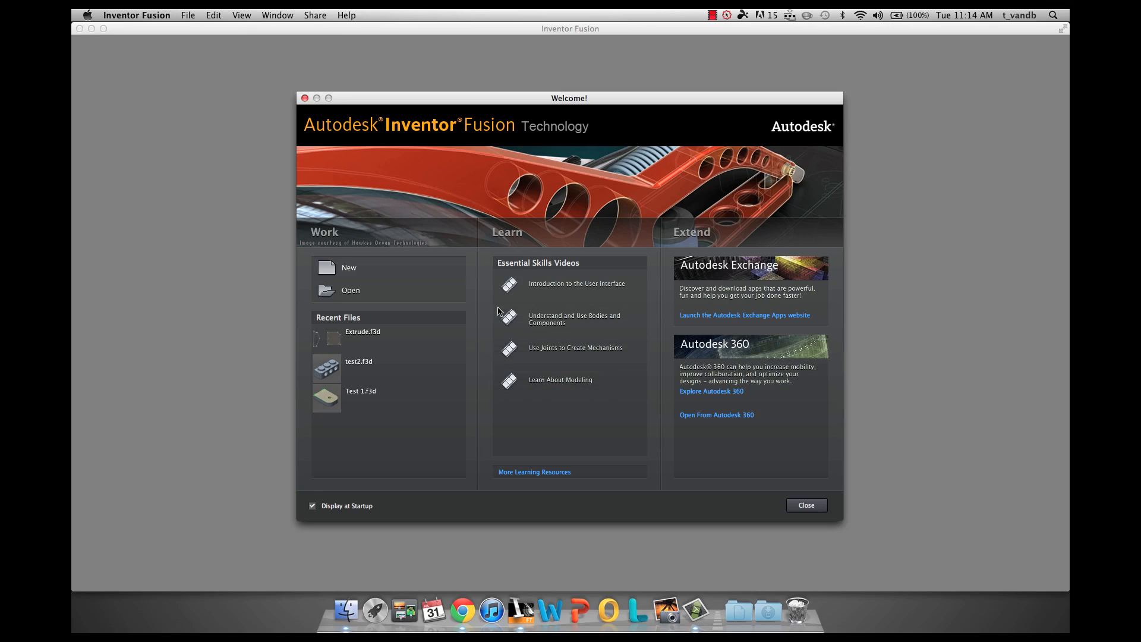
mouse_move(407, 305)
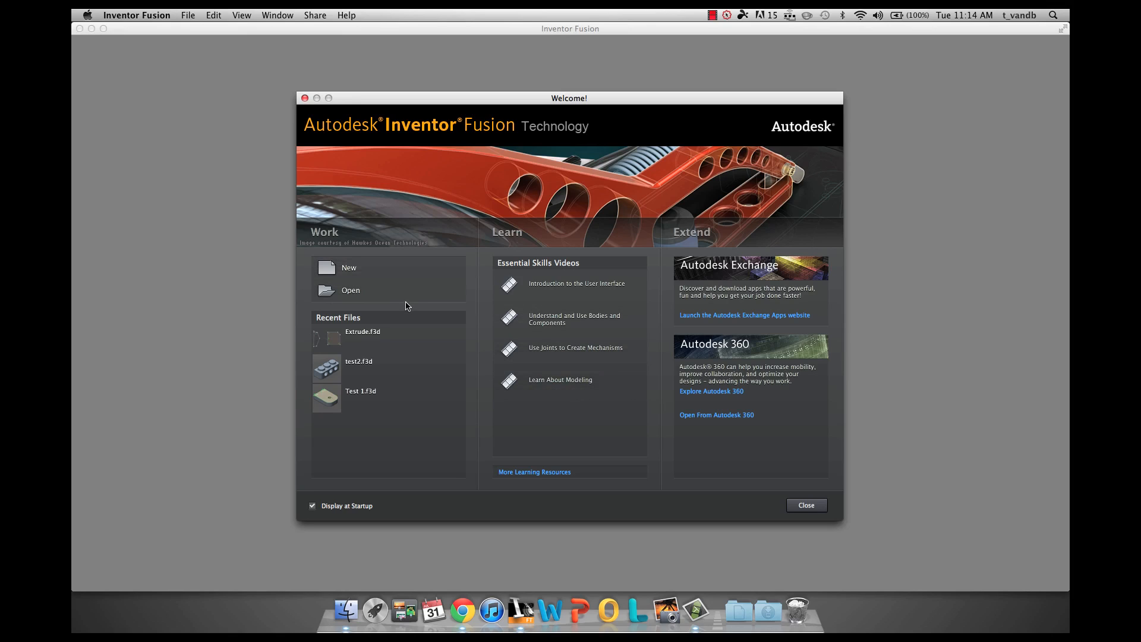
mouse_move(403, 321)
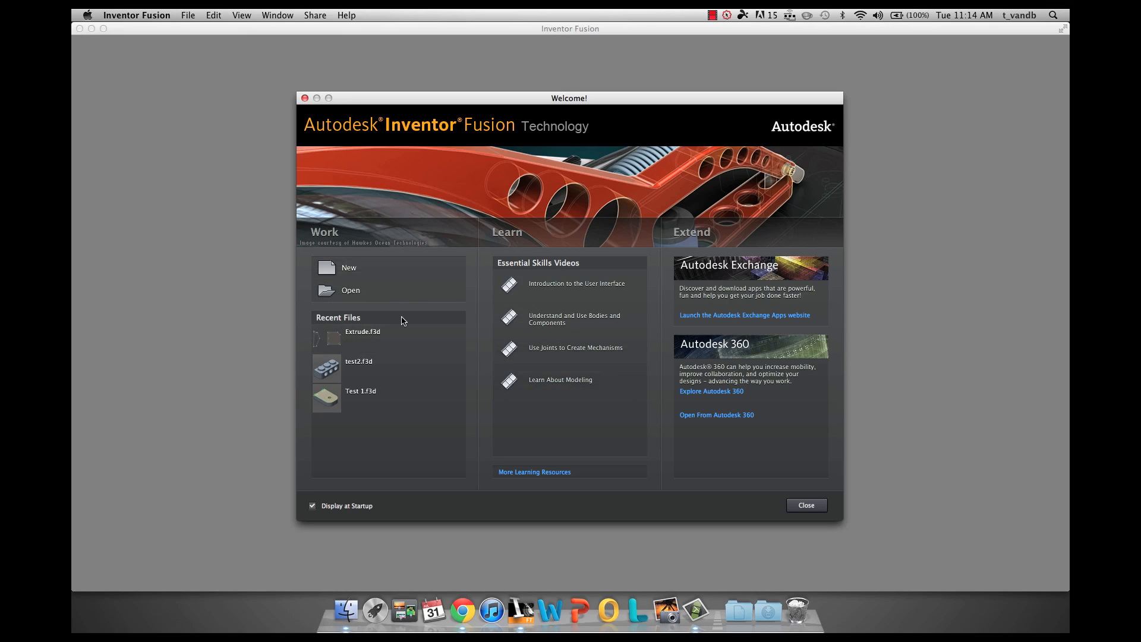
mouse_move(394, 280)
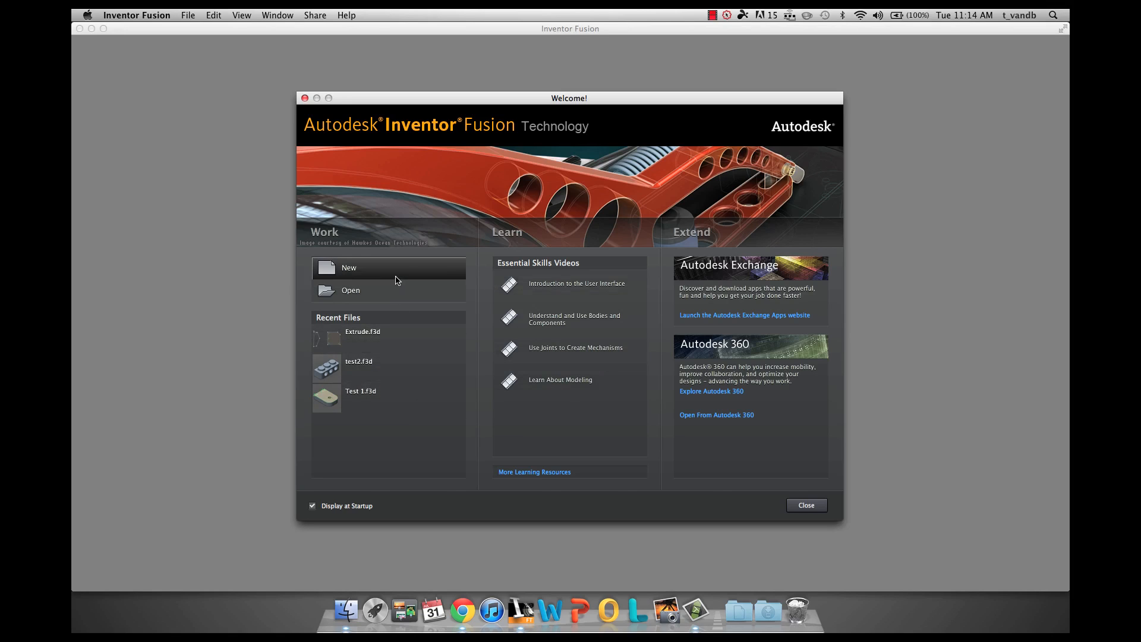
Start a new empty design and switch its document units from millimetres to inches
left_click(348, 267)
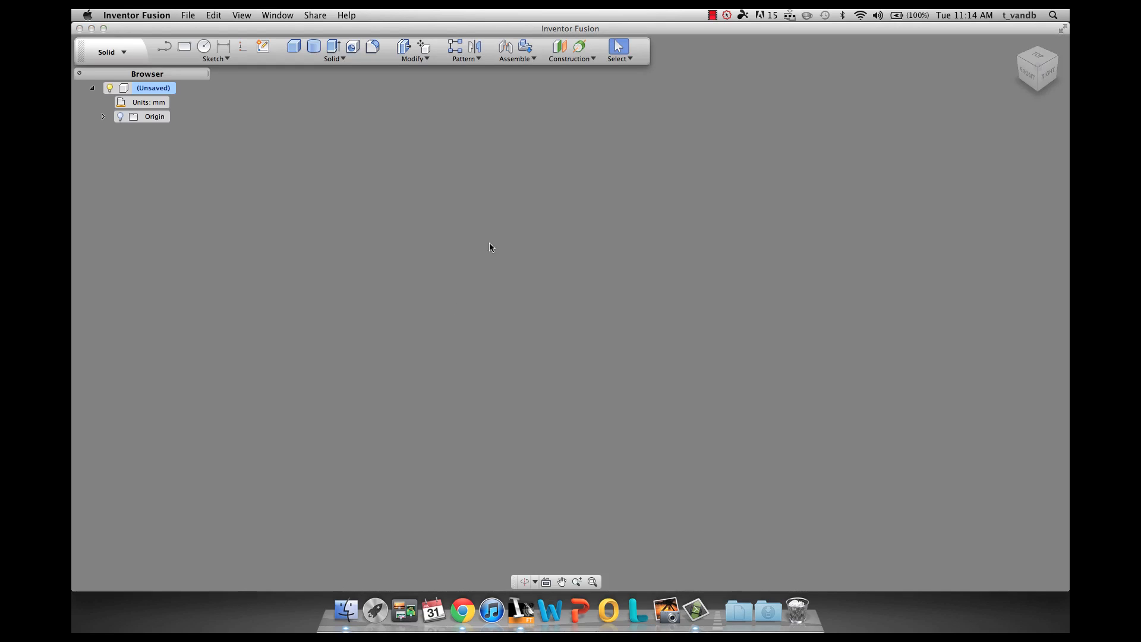
mouse_move(499, 254)
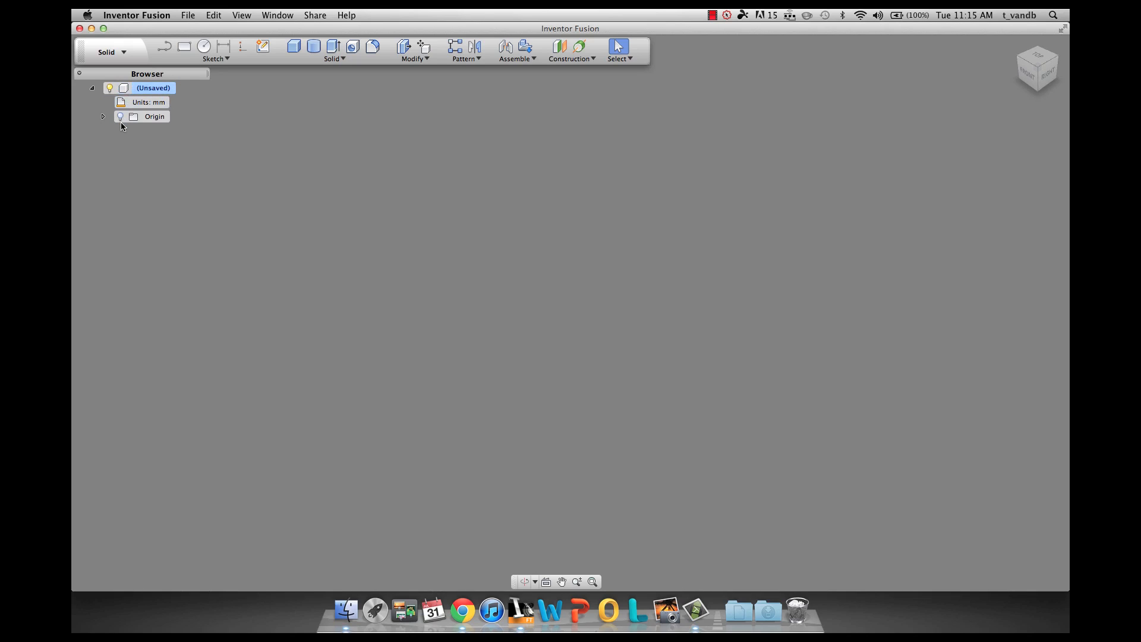
left_click(149, 102)
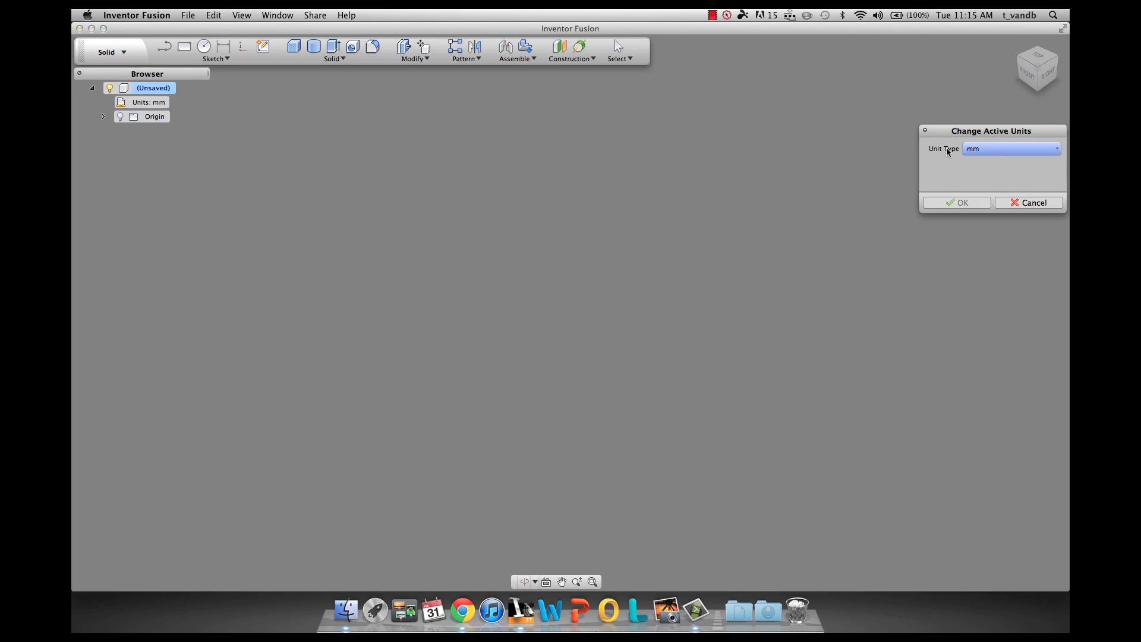
left_click(1011, 148)
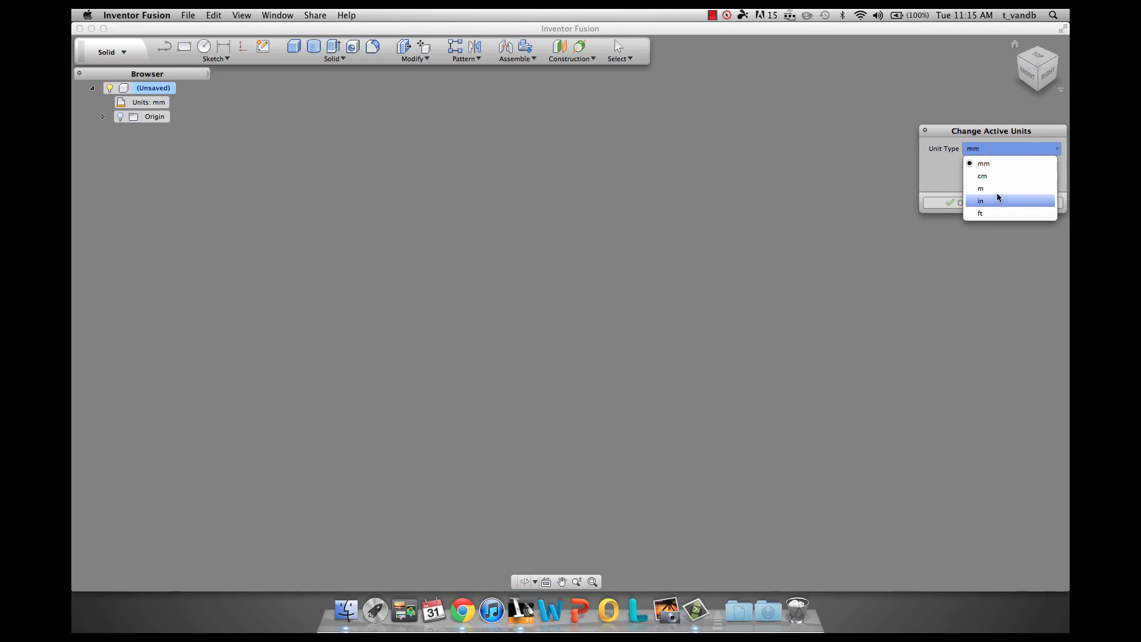
left_click(967, 206)
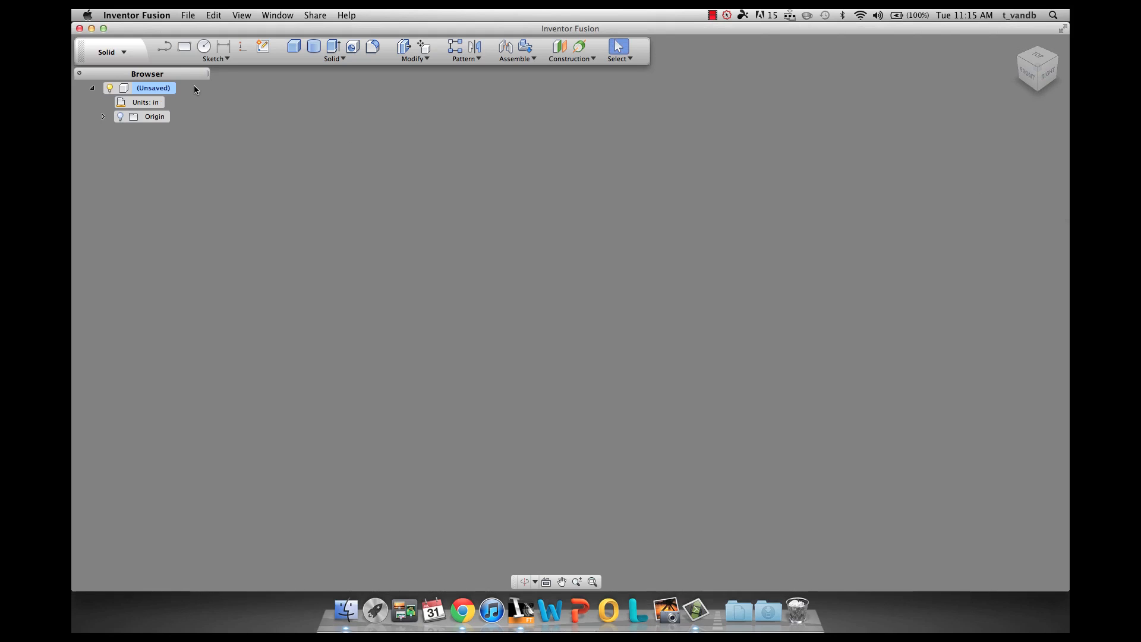
Create a sketch on the front plane and draw a closed four-sided shape with the Line tool
left_click(262, 47)
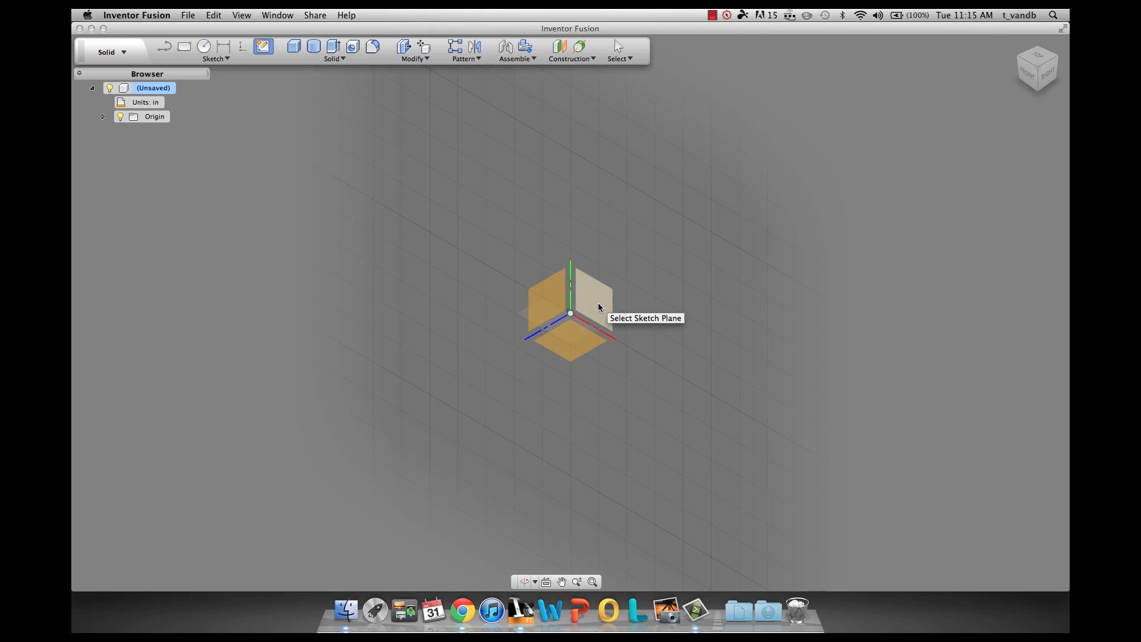
left_click(590, 294)
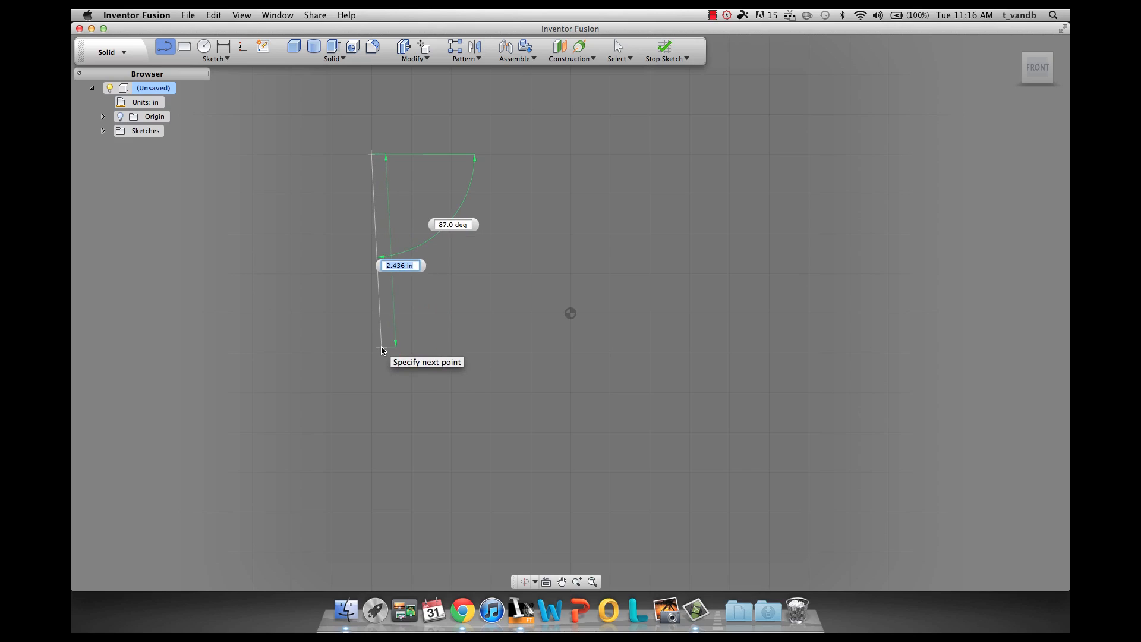
mouse_move(370, 371)
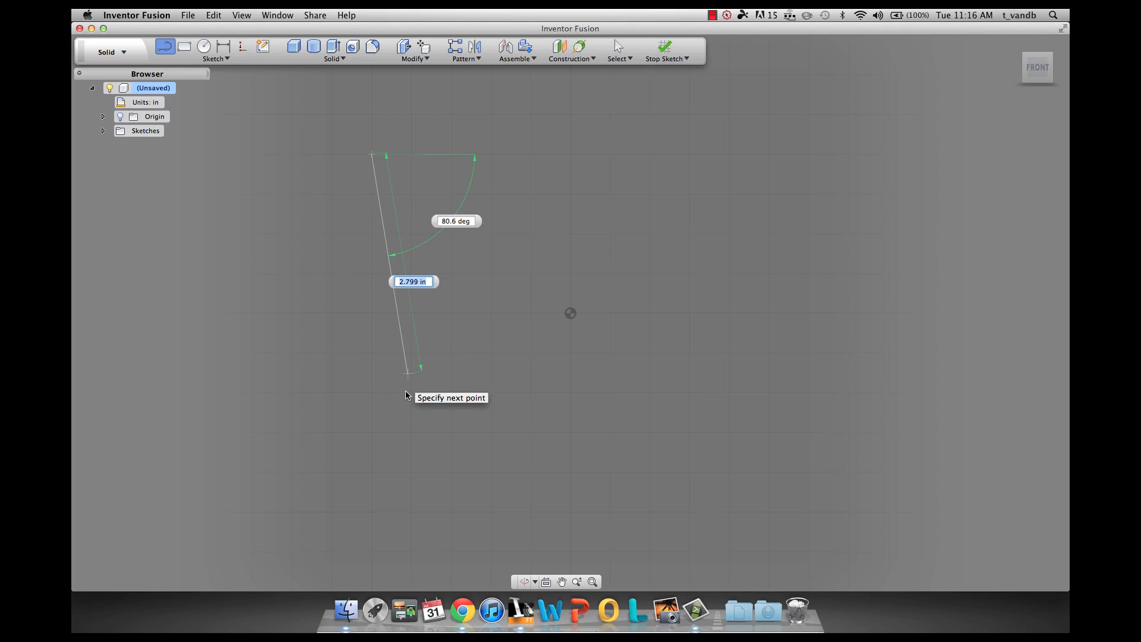
mouse_move(403, 391)
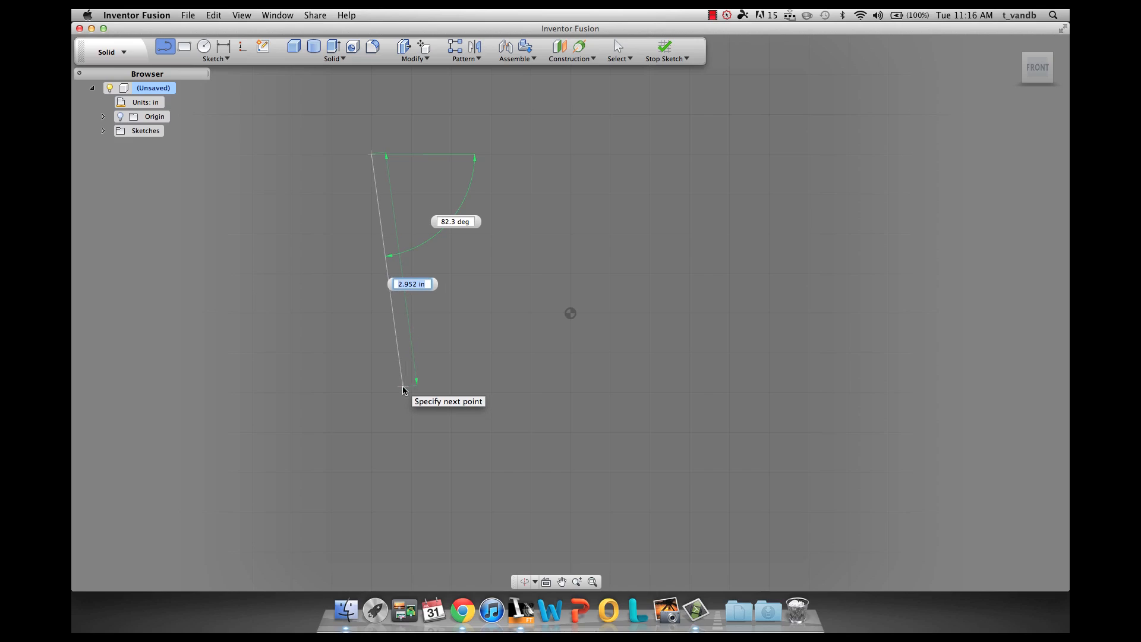
type("3.321")
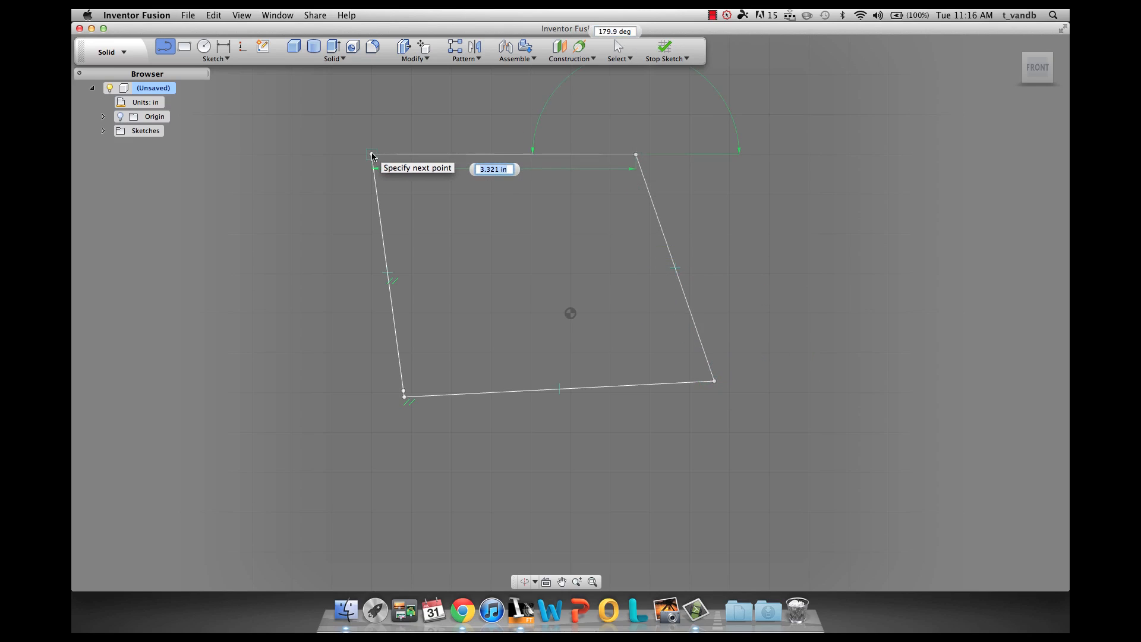
left_click(372, 156)
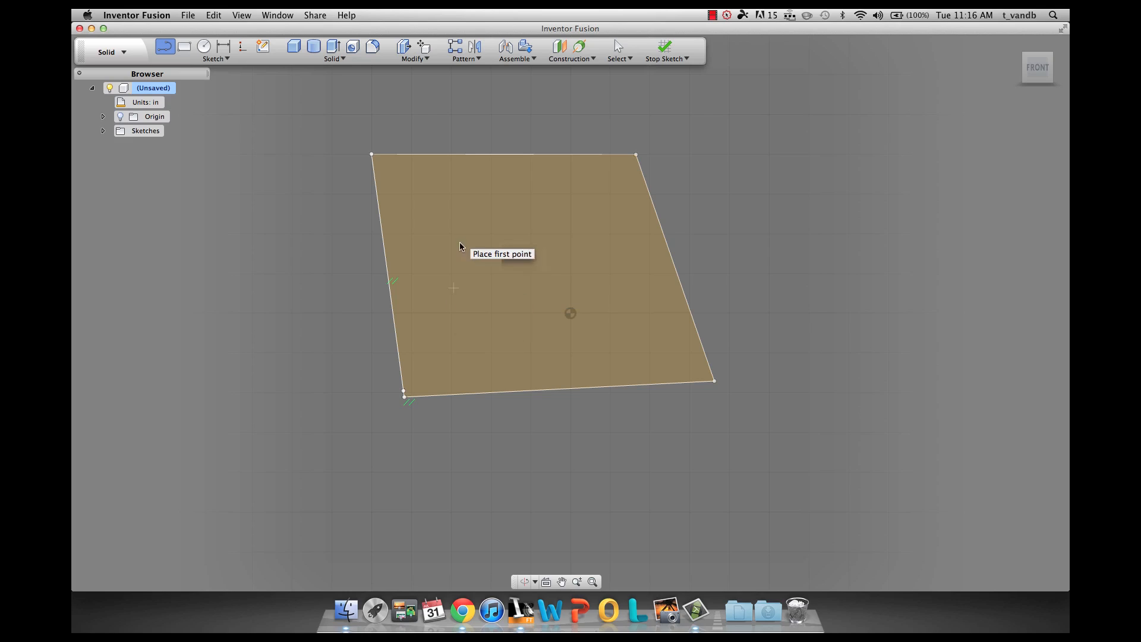
mouse_move(242, 46)
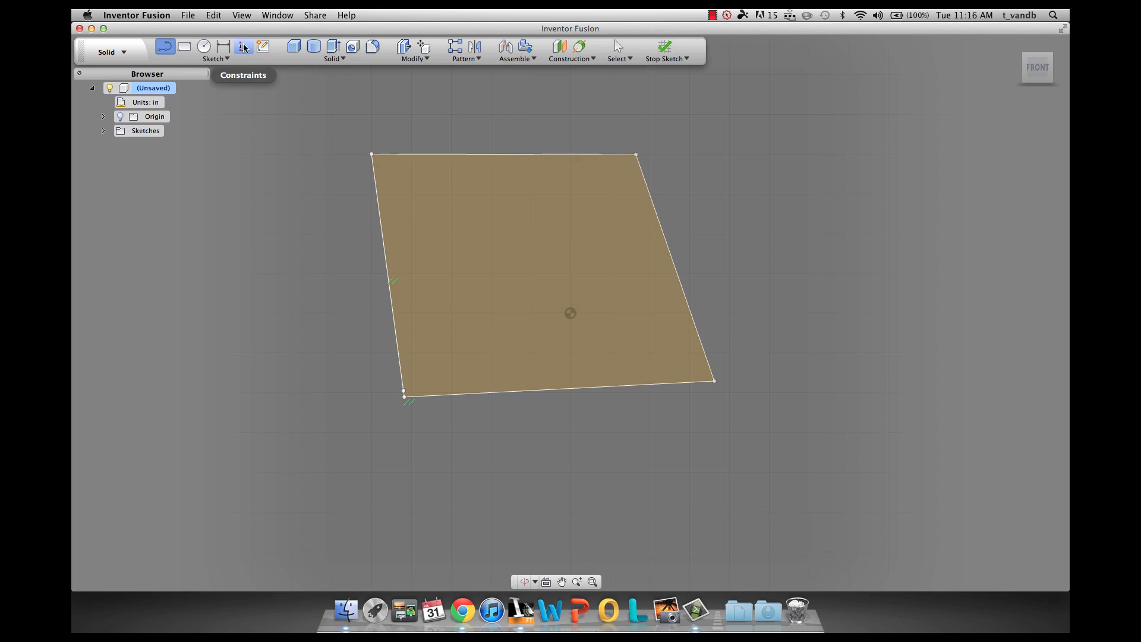
Apply a Horizontal constraint to the top edge and an Equal constraint to adjacent edges, making an upright square
left_click(244, 47)
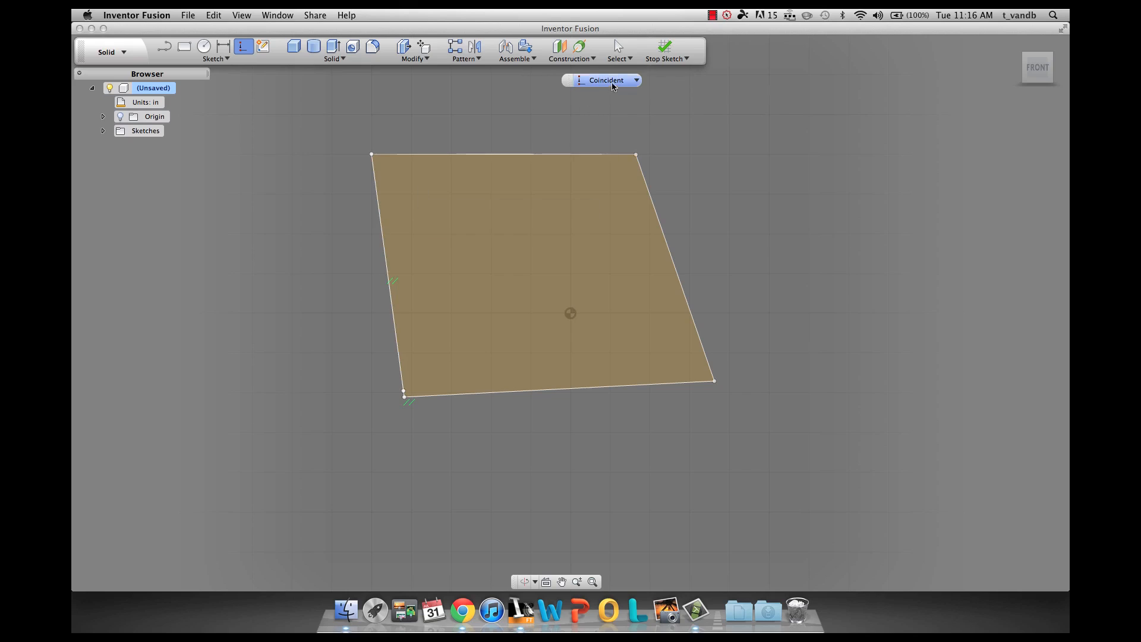
mouse_move(223, 47)
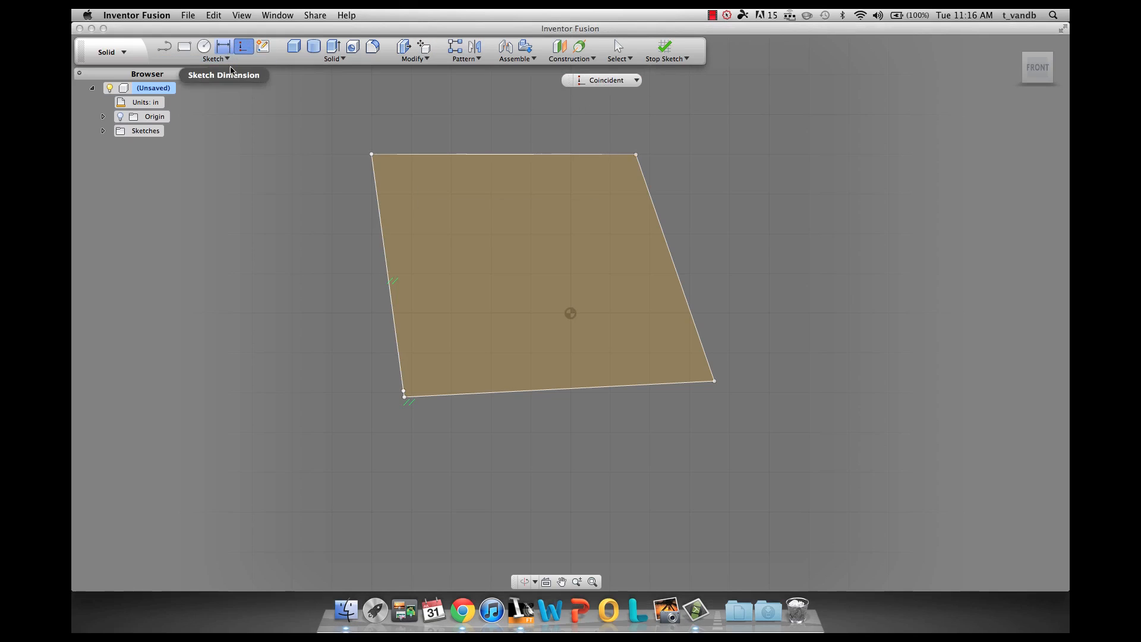
mouse_move(581, 308)
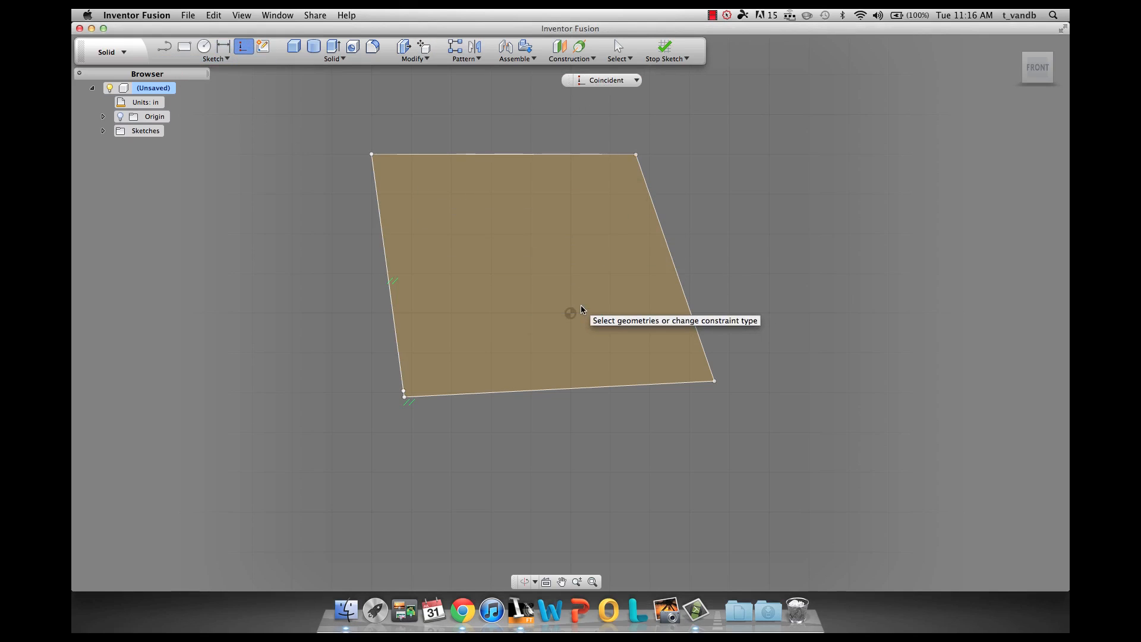
mouse_move(622, 225)
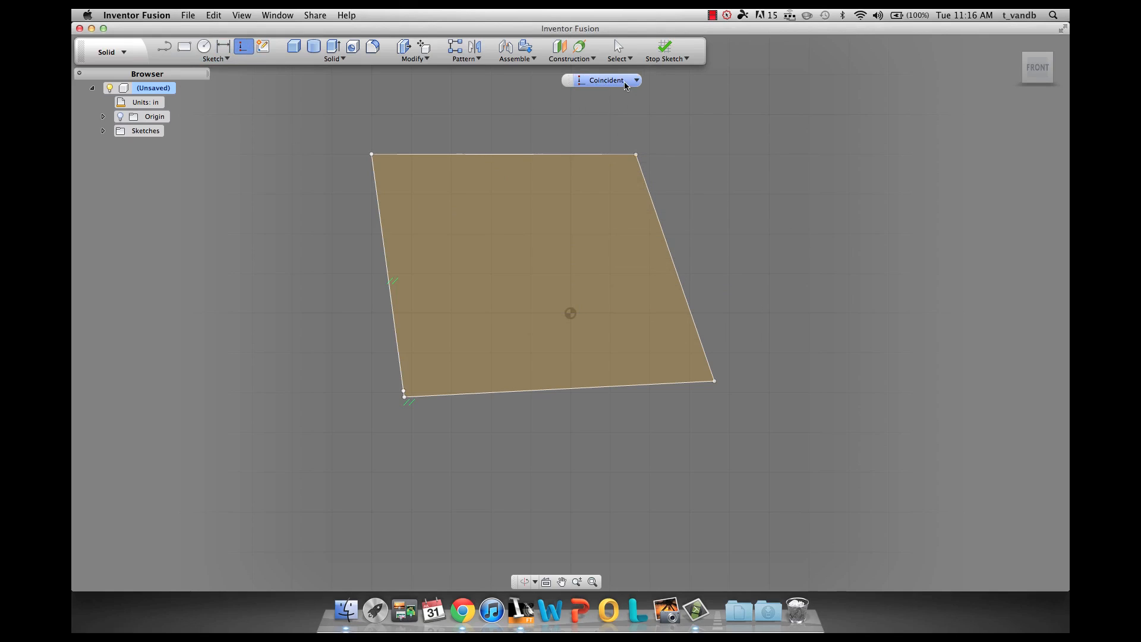
left_click(635, 80)
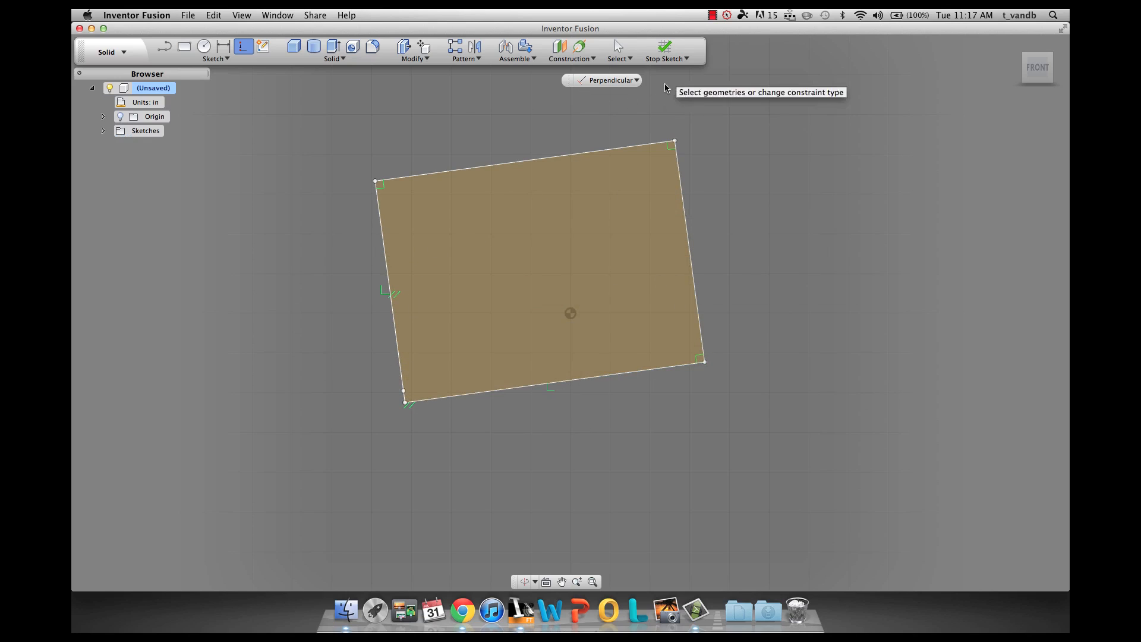
left_click(635, 80)
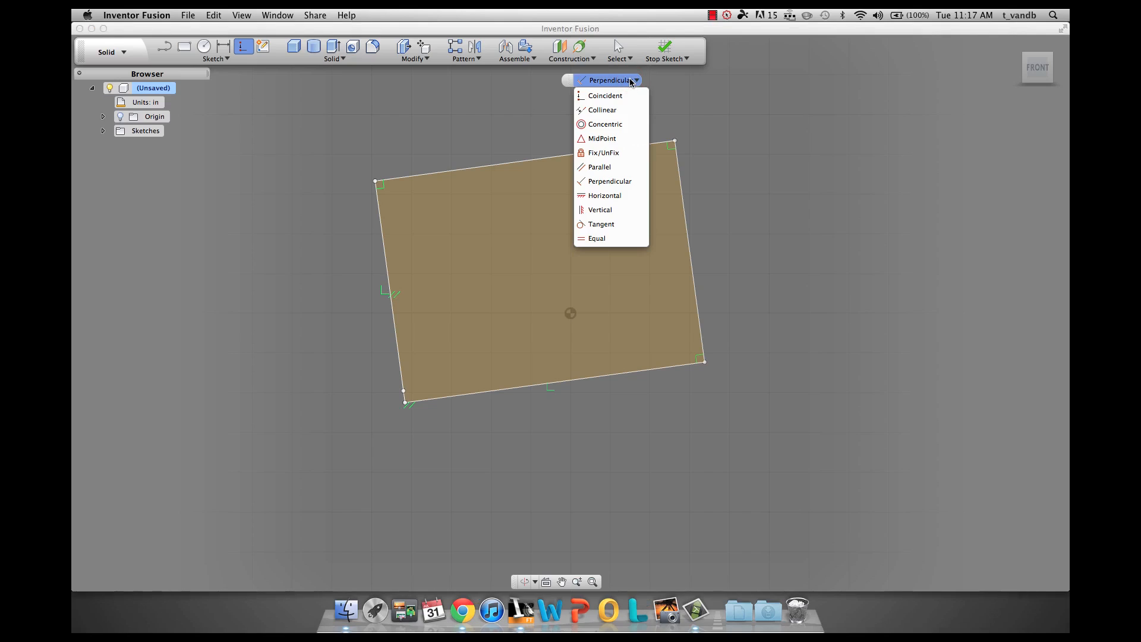
mouse_move(603, 195)
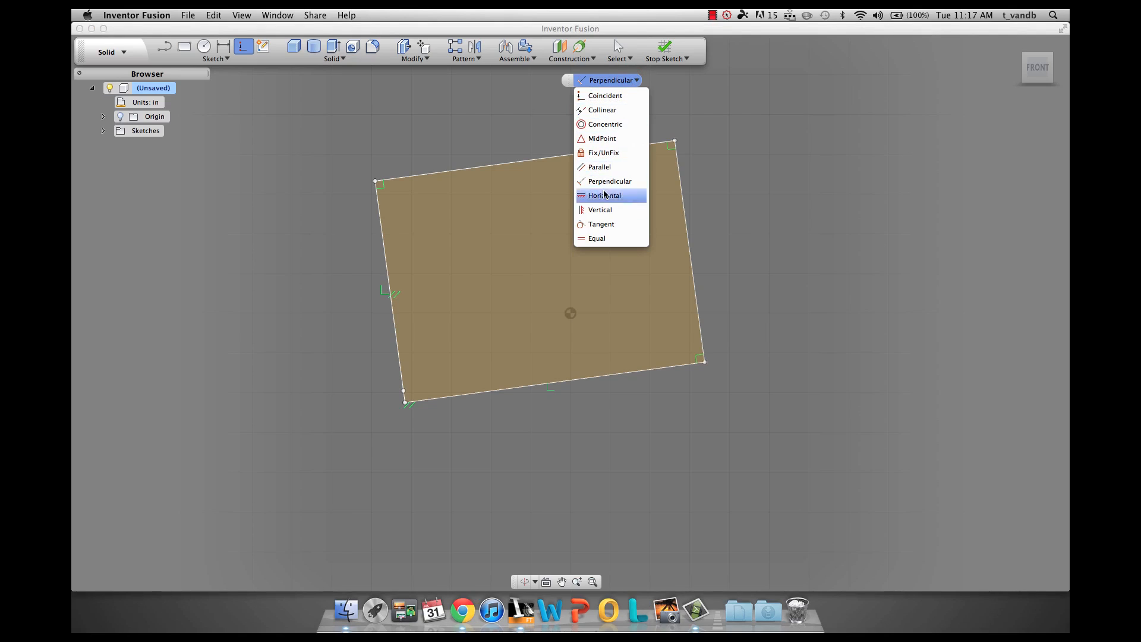
left_click(605, 195)
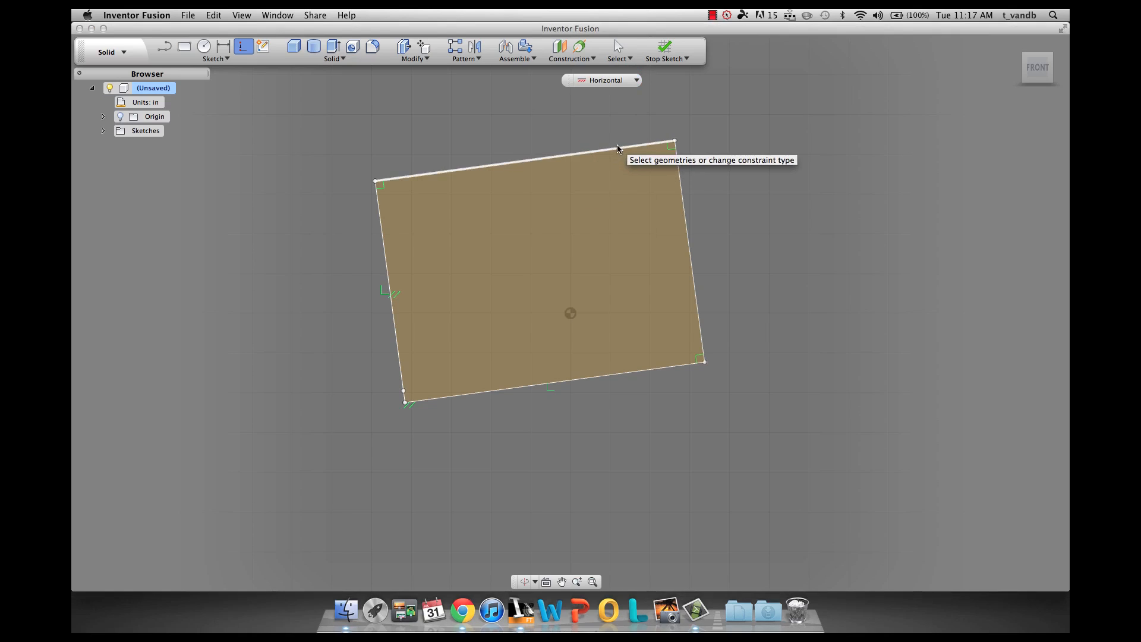
mouse_move(619, 151)
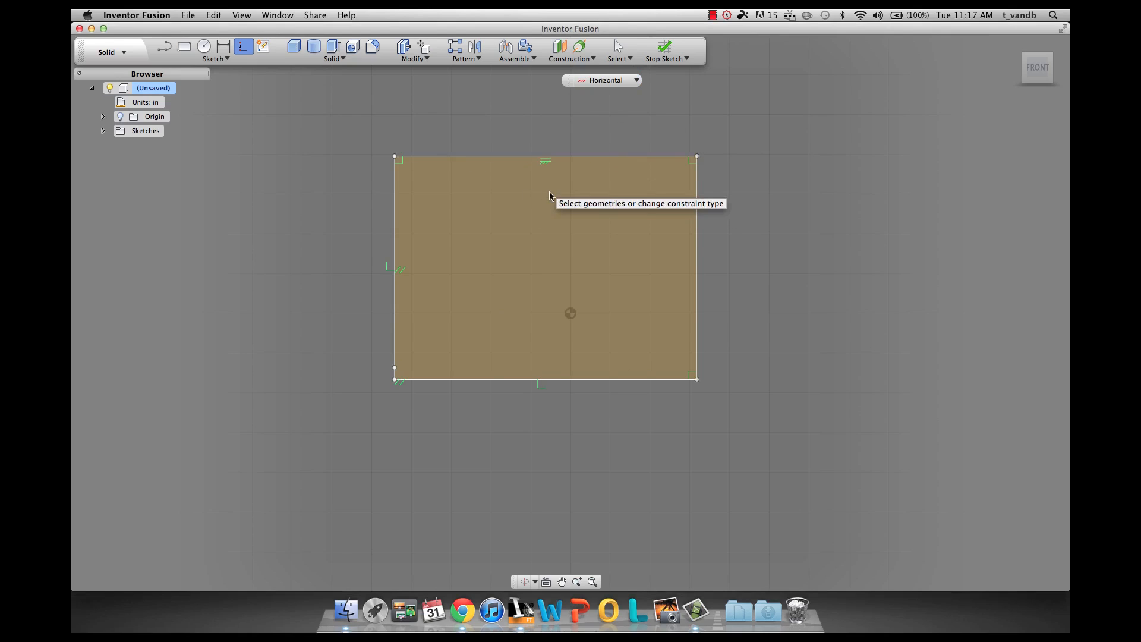
mouse_move(624, 96)
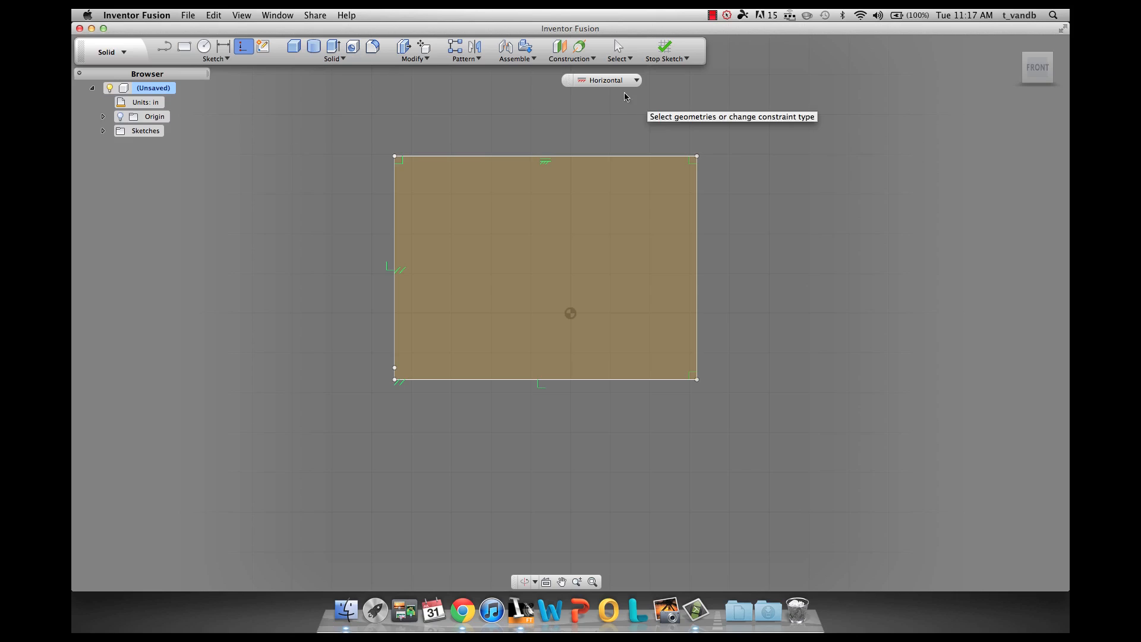
left_click(635, 80)
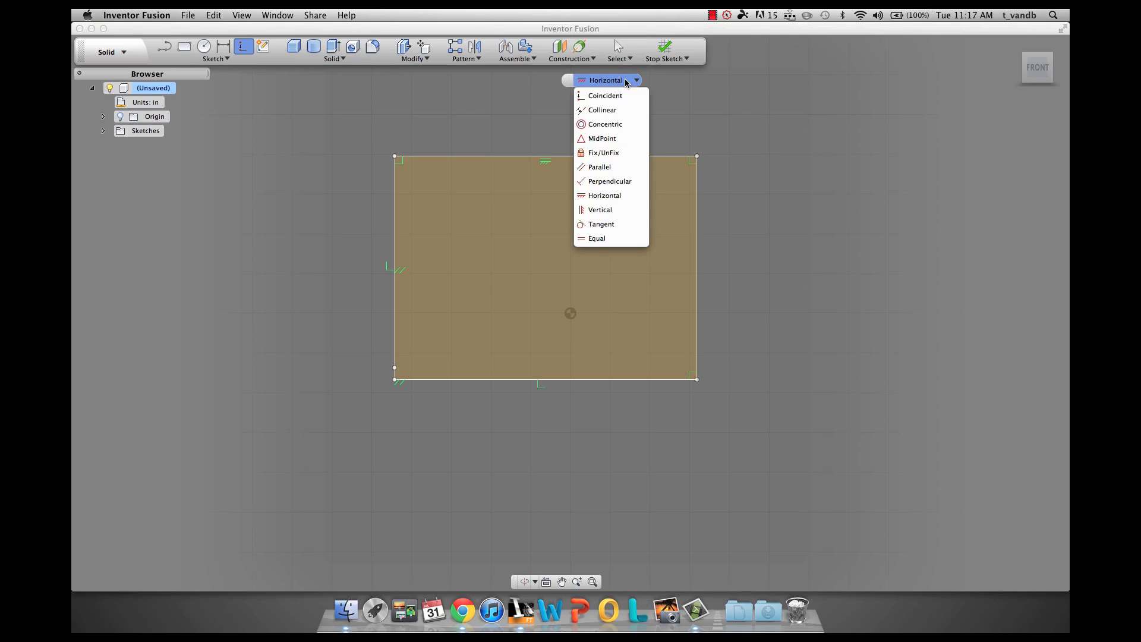
mouse_move(611, 224)
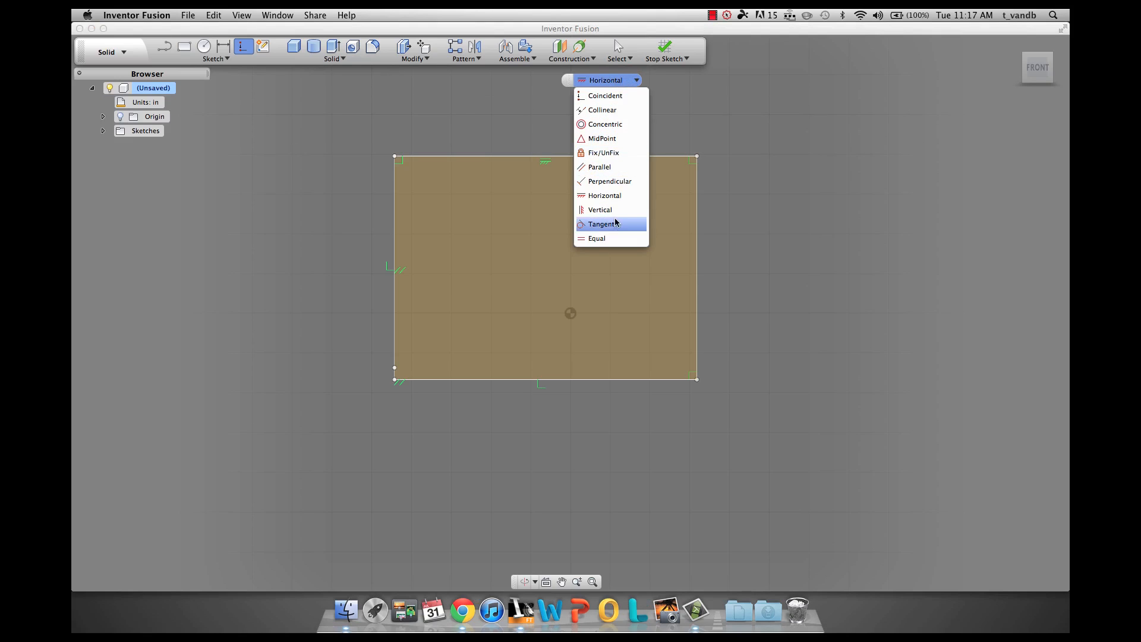
left_click(595, 238)
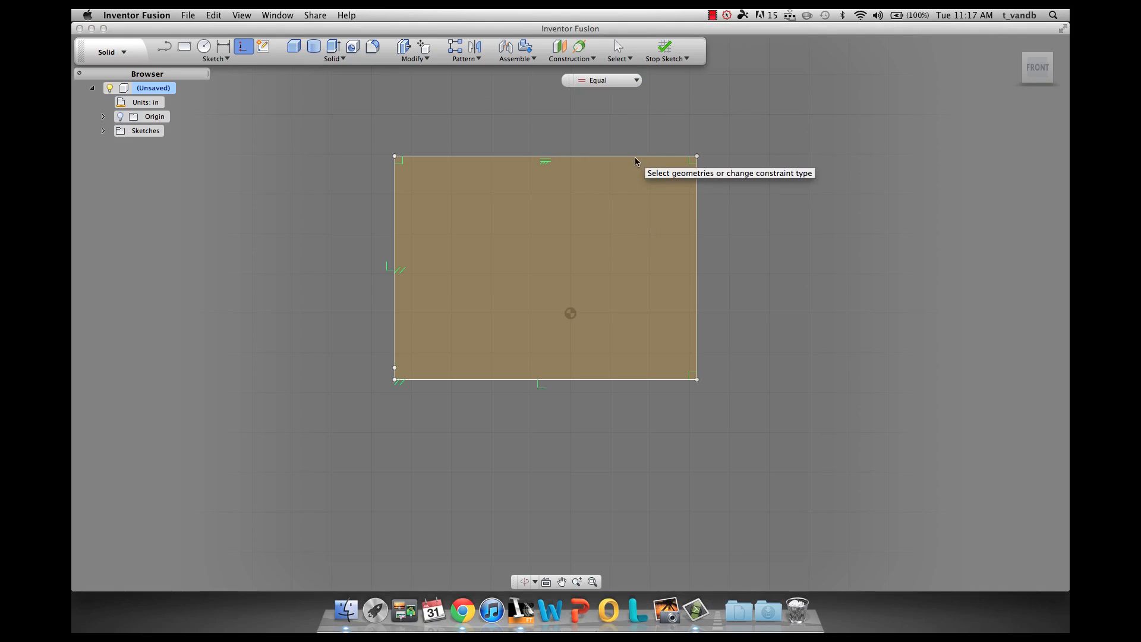
mouse_move(692, 199)
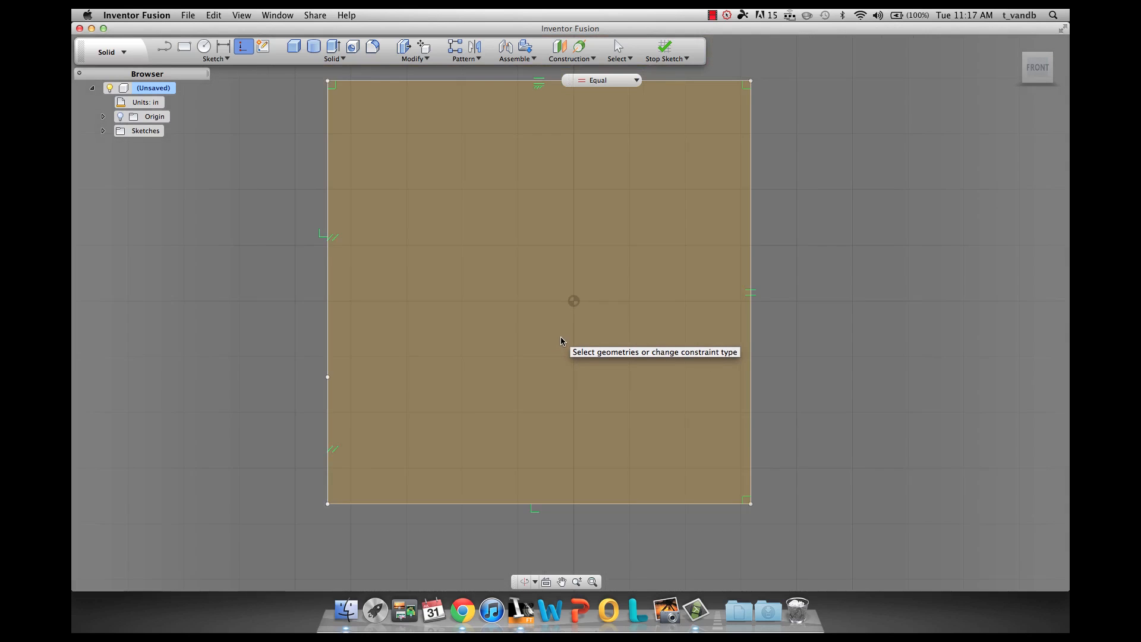
Constrain the right rectangle's edges equal, then drag its corner to move it up and enlarge it
scroll("down", 3)
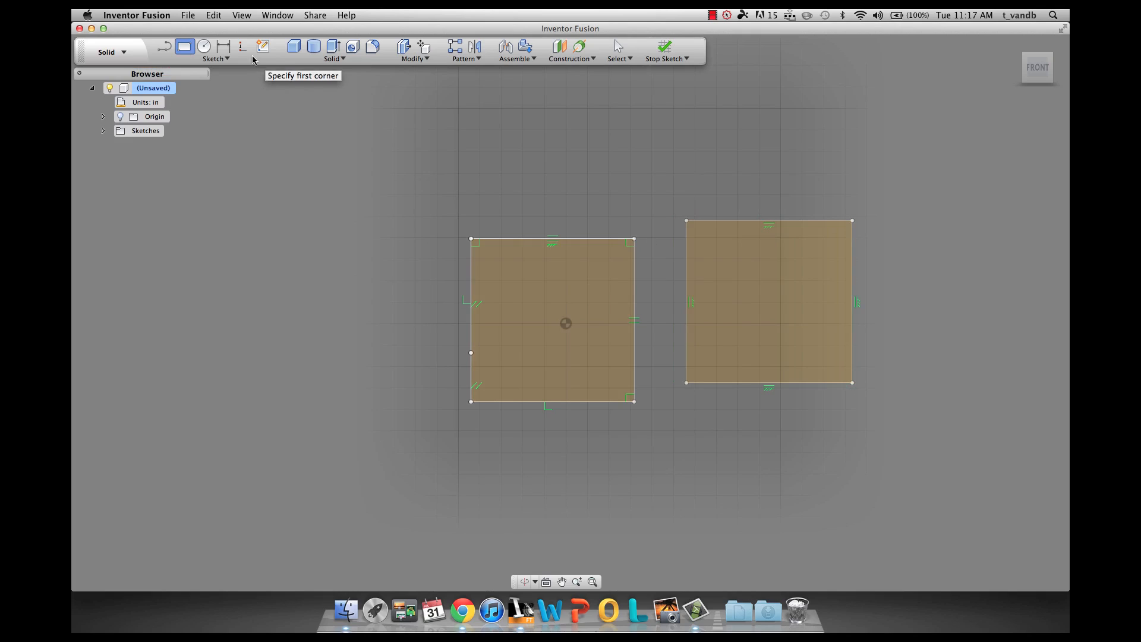
left_click(244, 46)
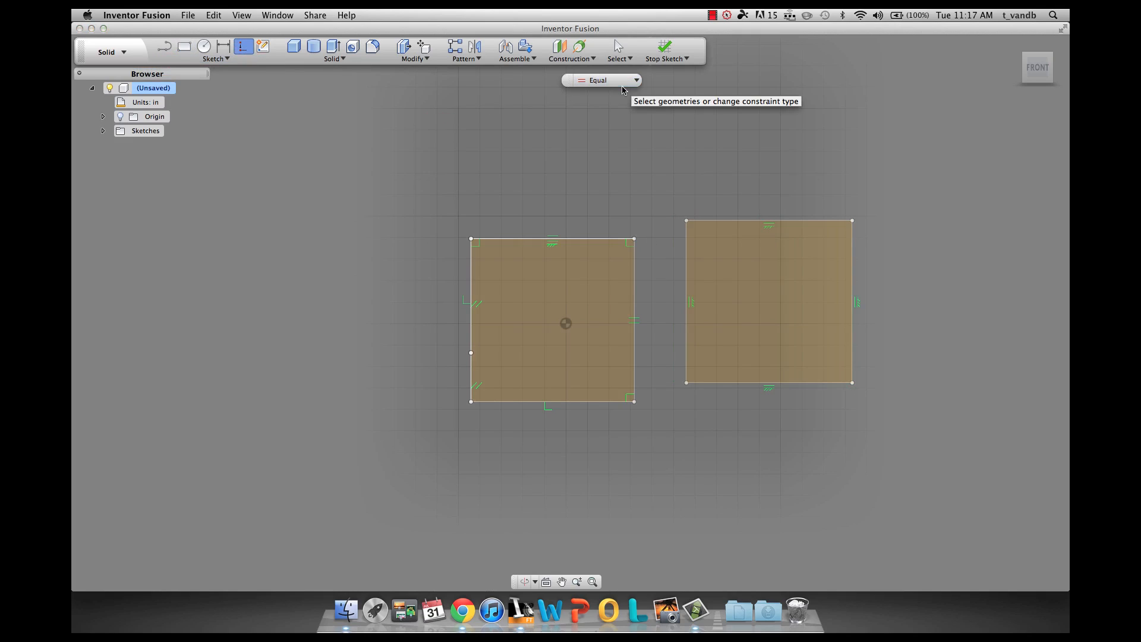
left_click(604, 80)
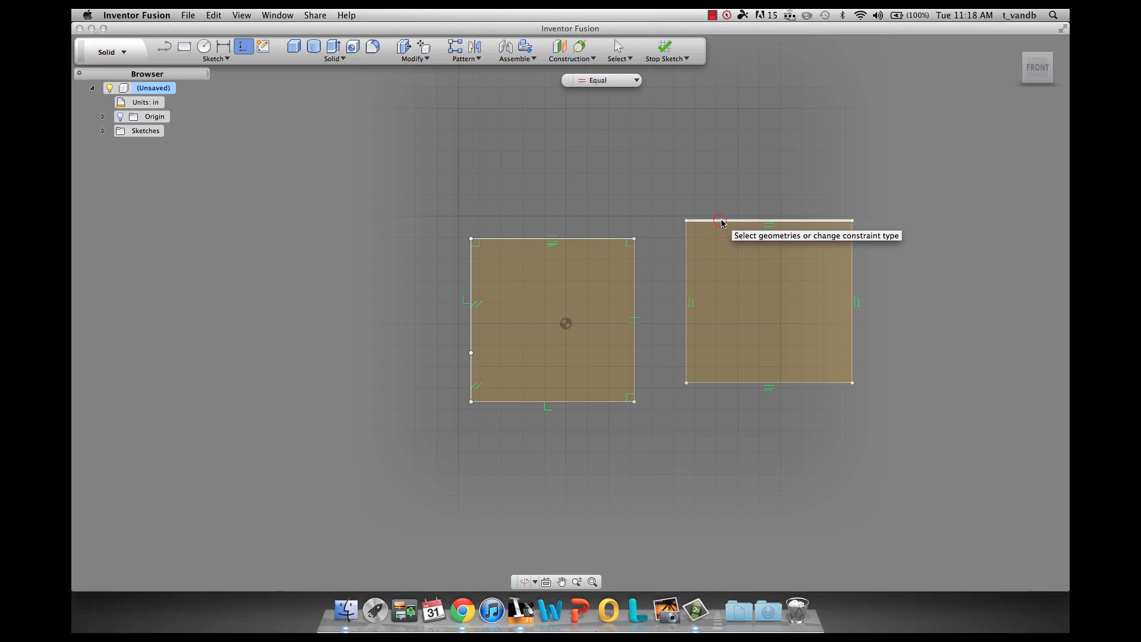
mouse_move(685, 243)
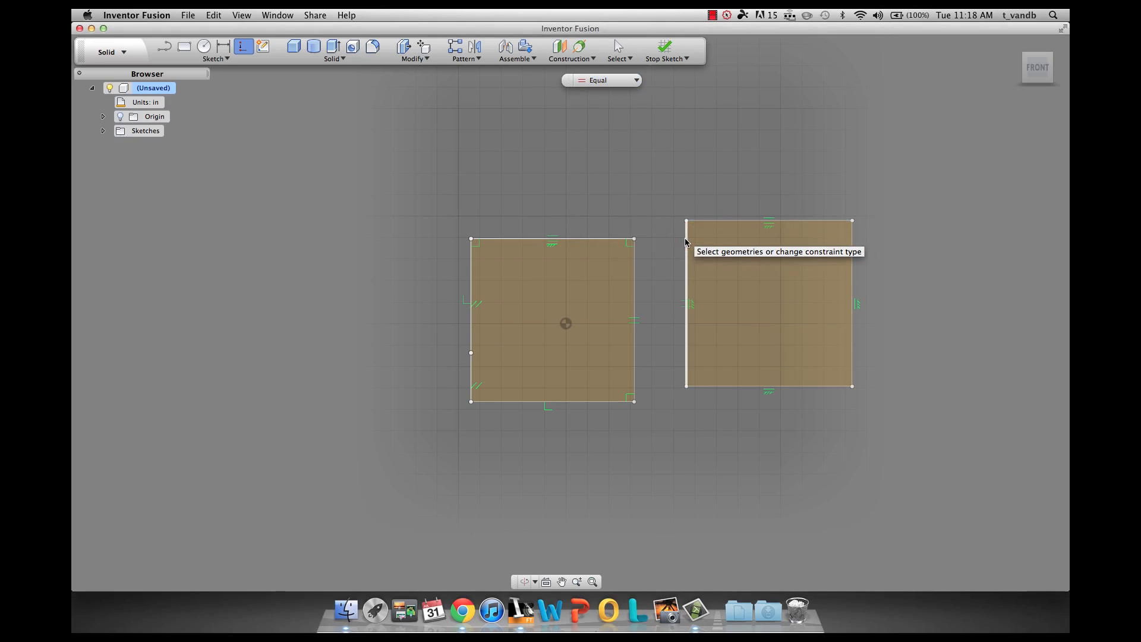
mouse_move(593, 49)
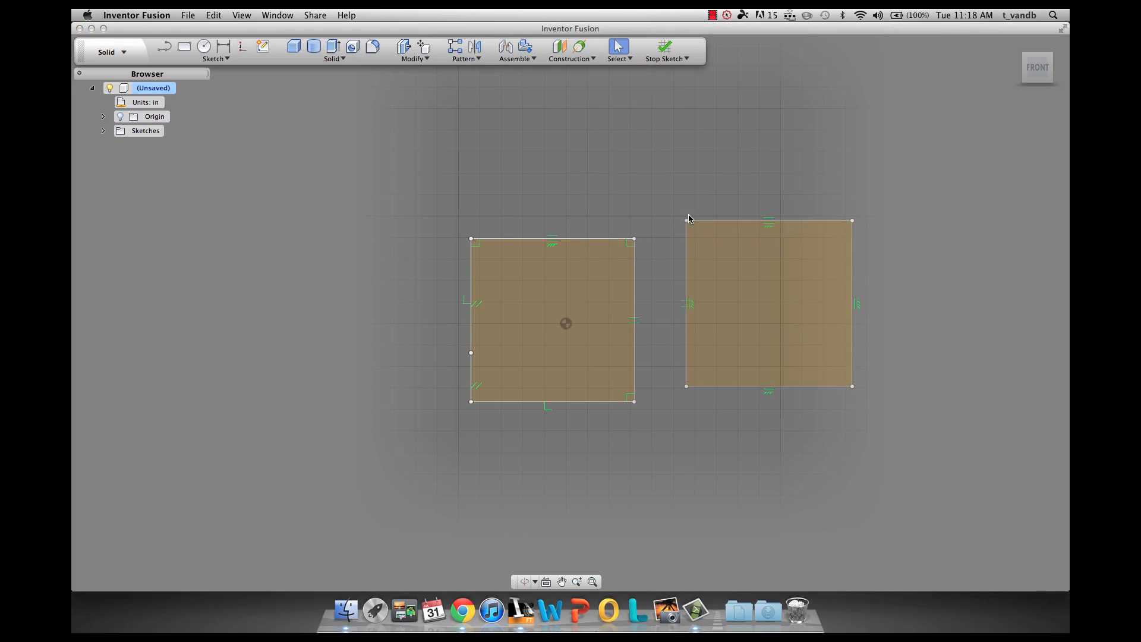
left_click_drag(690, 219, 601, 163)
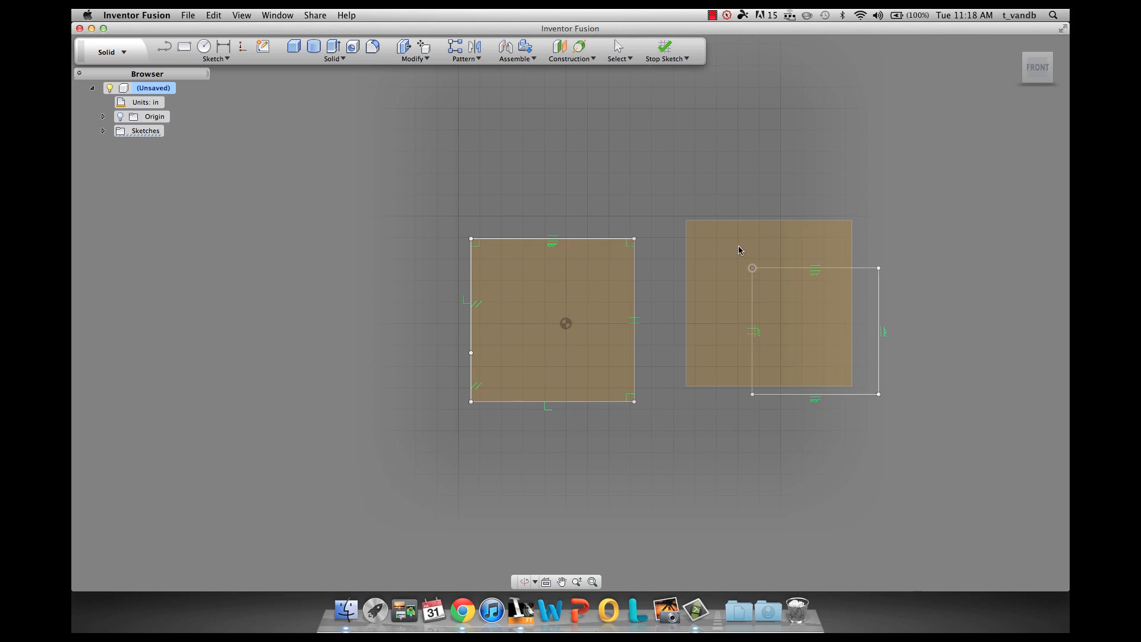
left_click_drag(754, 268, 698, 210)
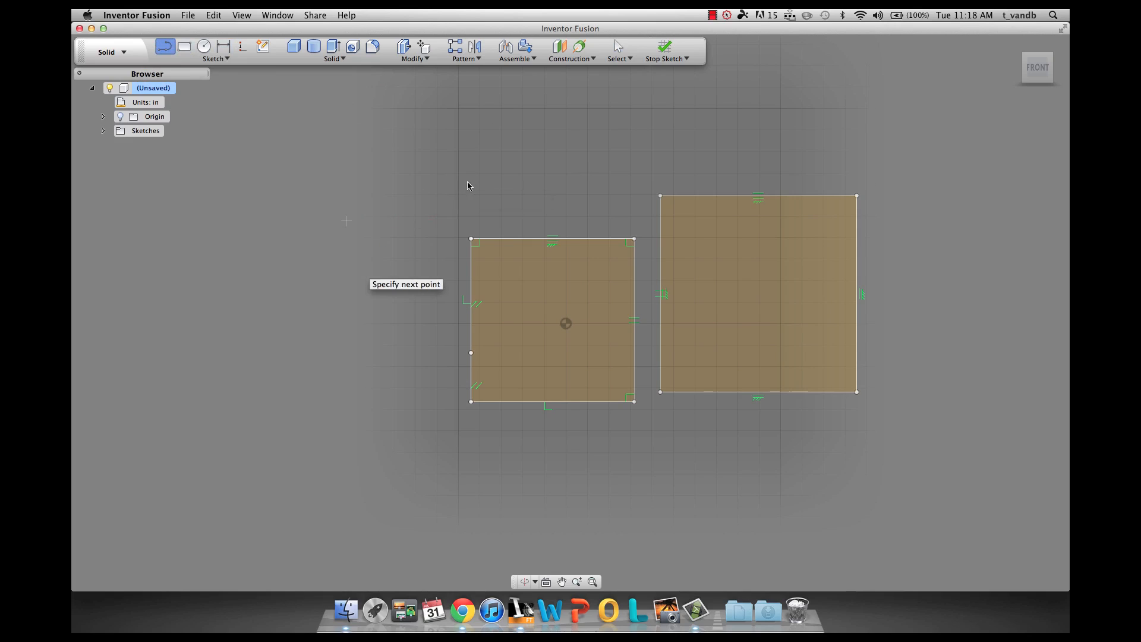
Place the polygon's corners with the Line tool and drag the vertex nearest the squares to reshape it
left_click(466, 184)
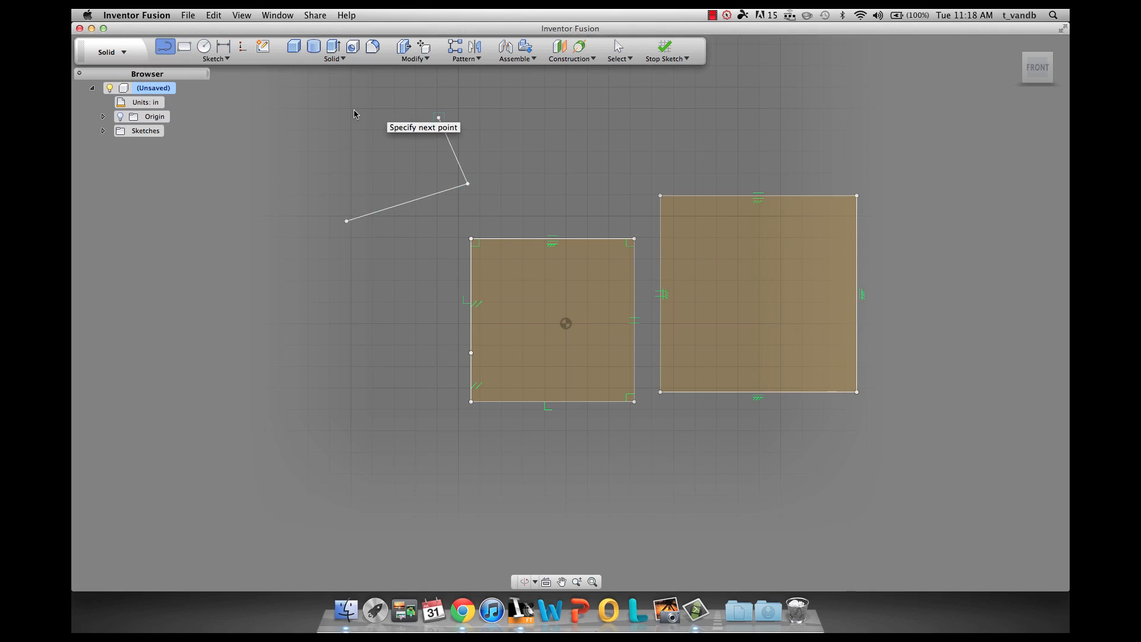
left_click(338, 129)
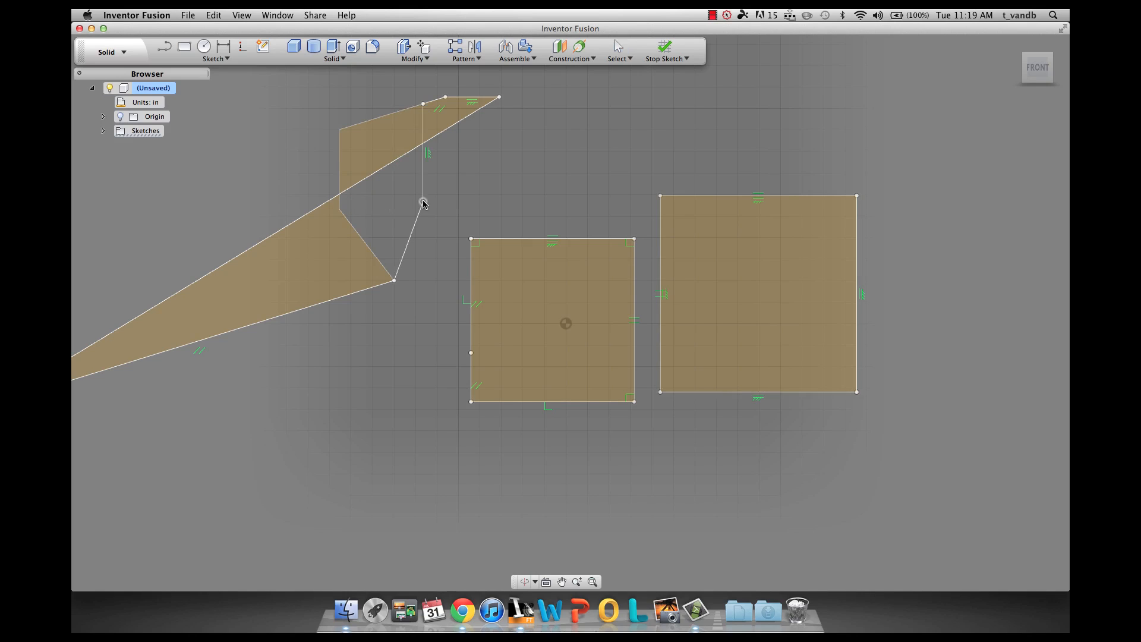
left_click_drag(424, 204, 498, 99)
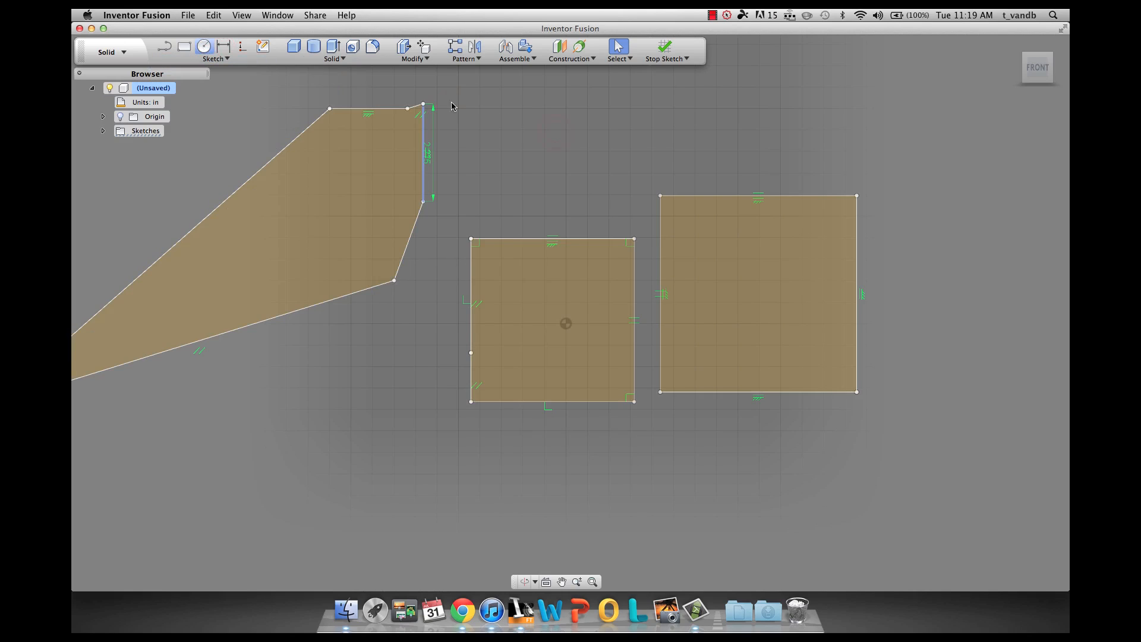
Switch to the Circle tool to draw a circle above the two squares
left_click(204, 47)
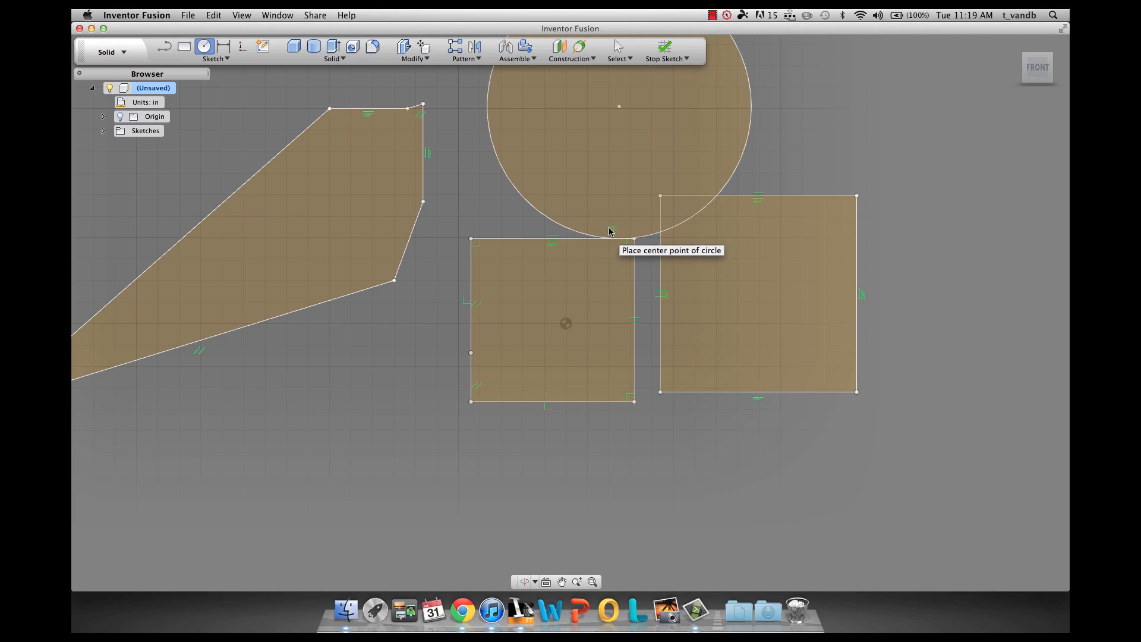
mouse_move(639, 251)
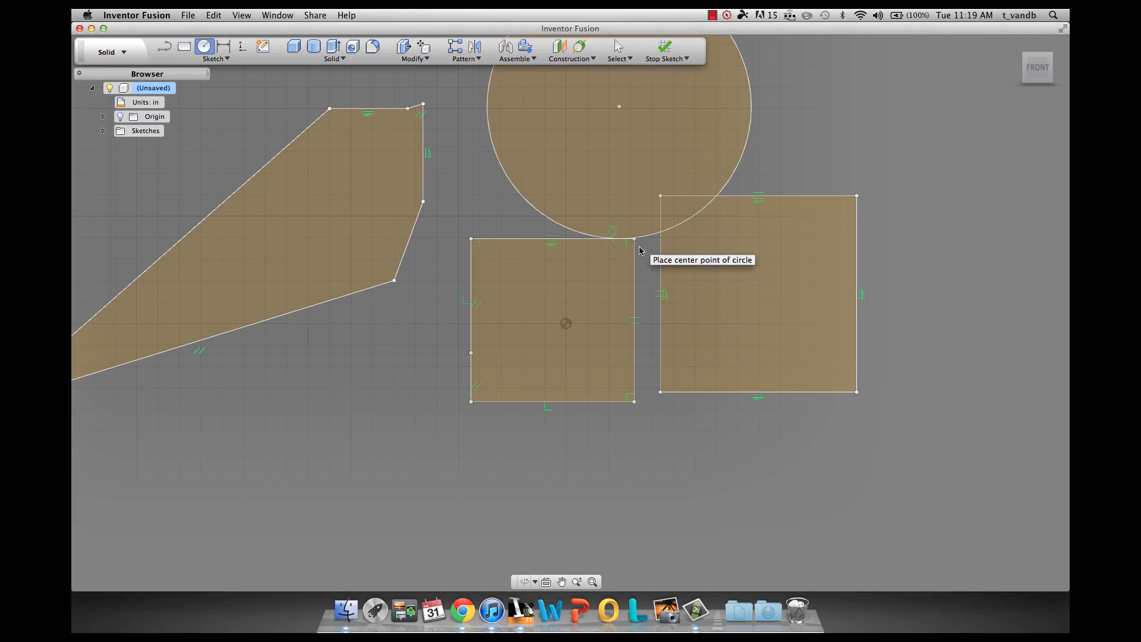
mouse_move(675, 223)
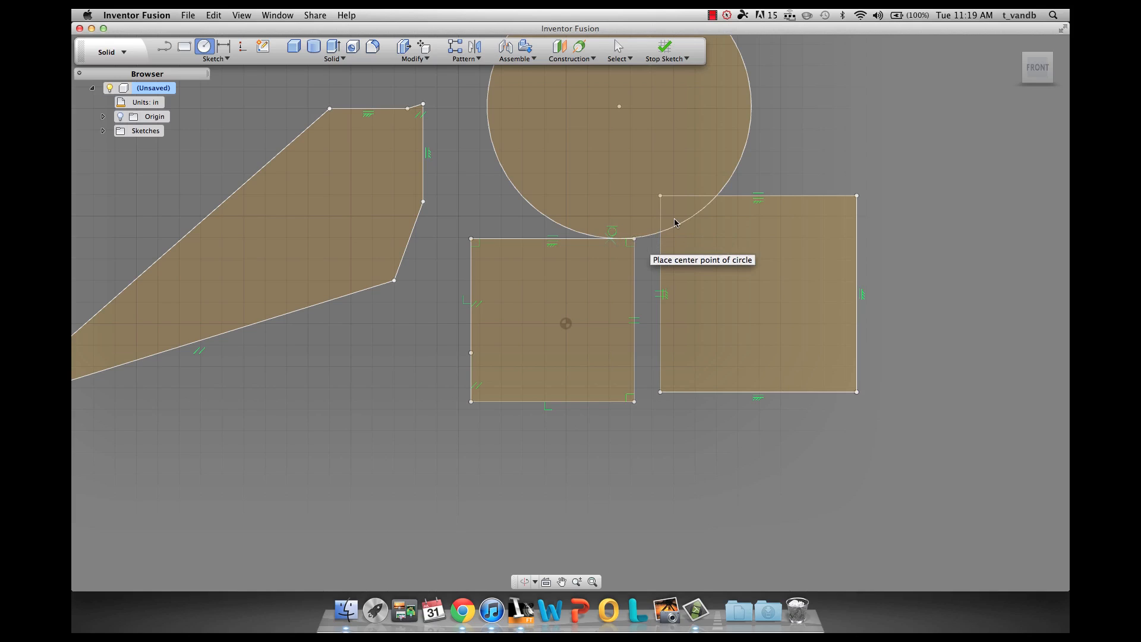